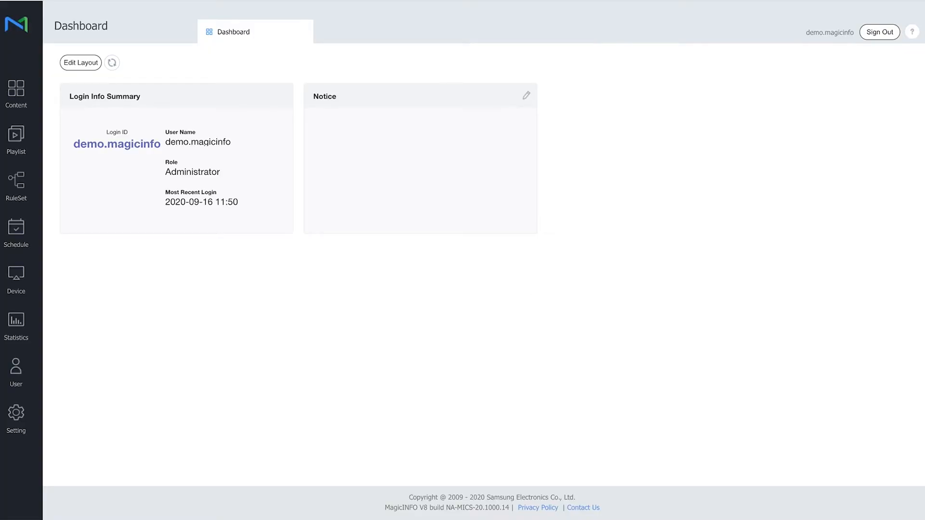
mouse_move(812, 241)
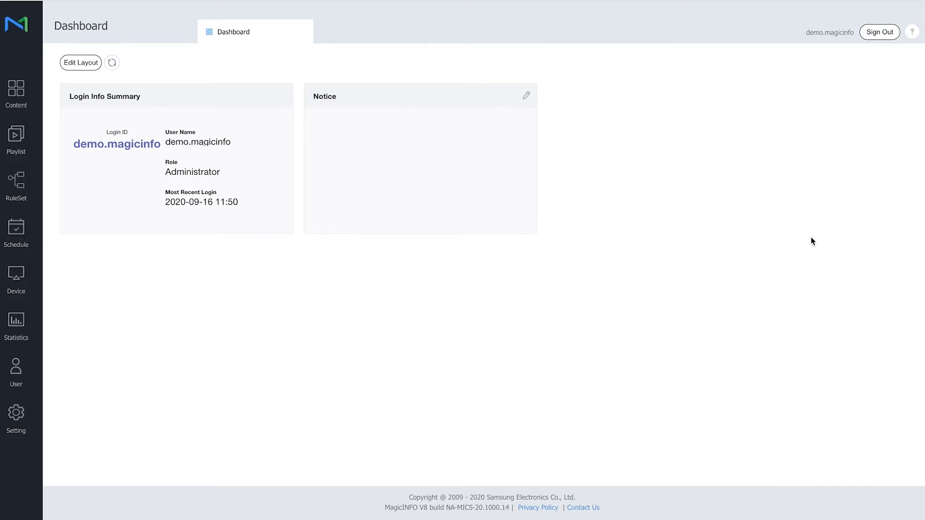
mouse_move(186, 182)
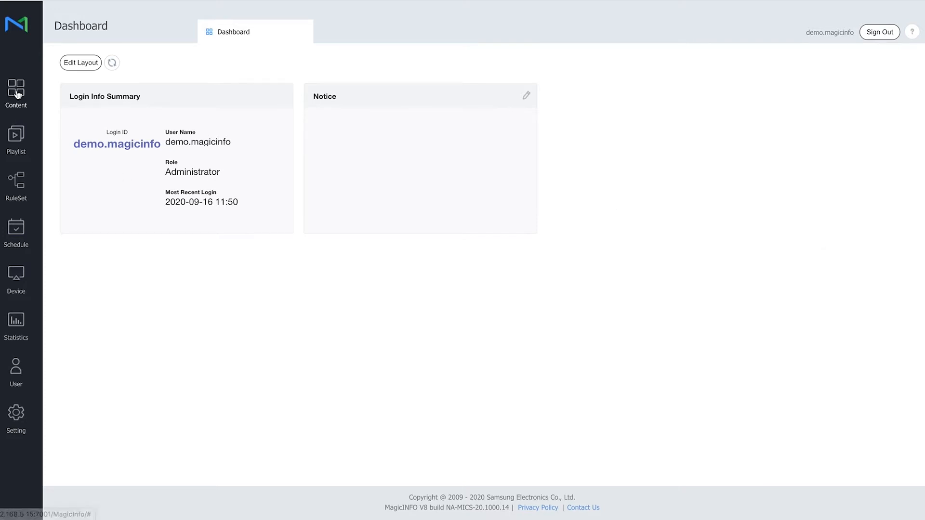
Launch Web Author from the Content library, reaching the file type setup with LFD at 16:9.
click(16, 92)
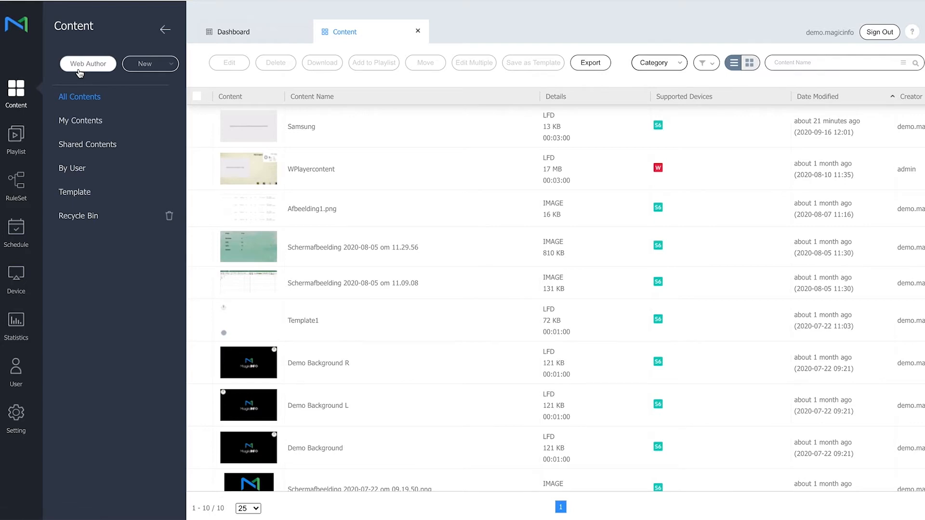
click(144, 63)
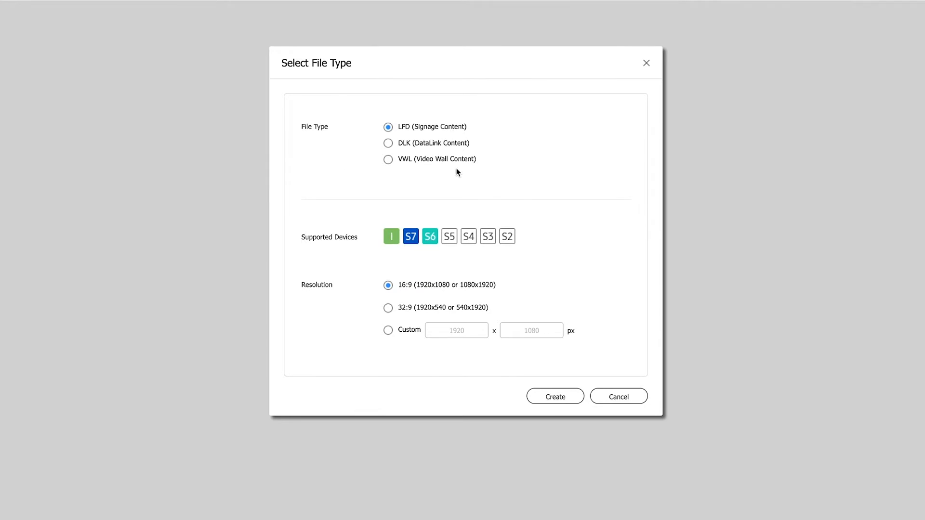
click(555, 396)
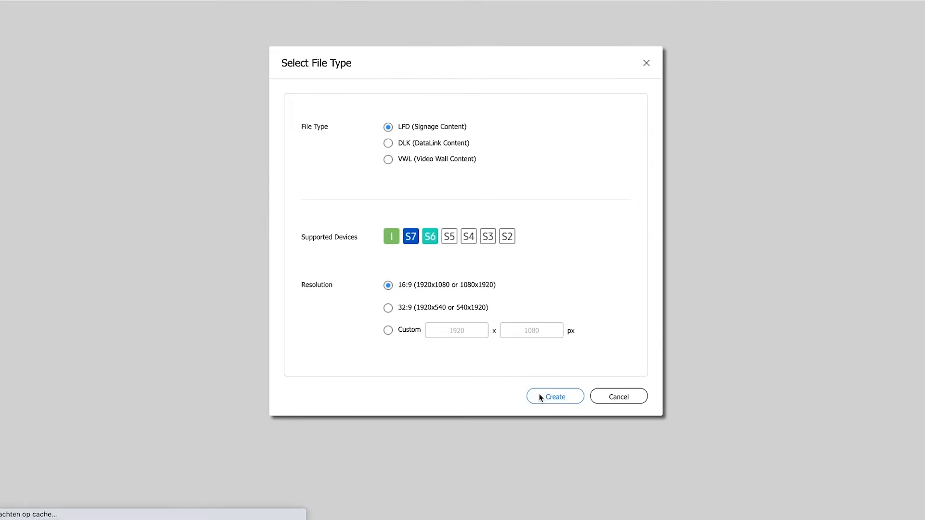
Create the LFD content and place the MagicINFO logo image, enlarged, in the canvas's top-left corner.
click(553, 396)
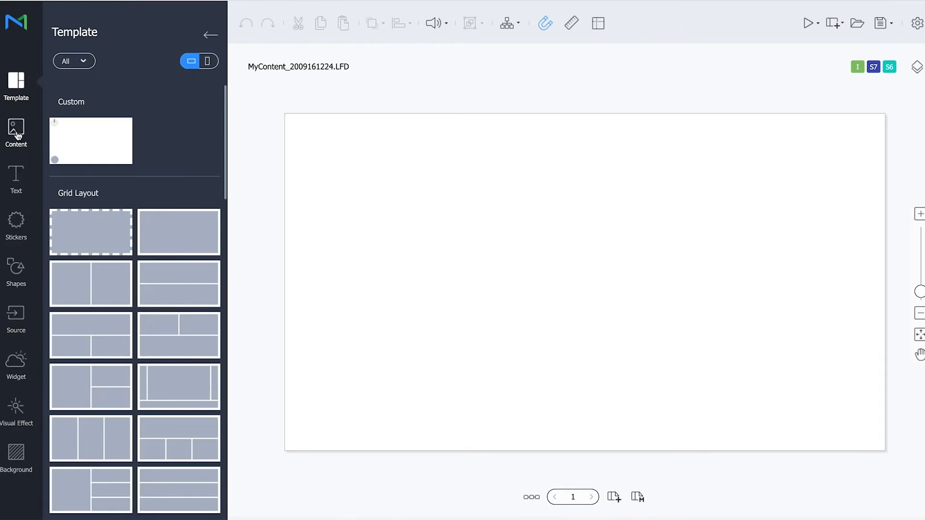
click(16, 131)
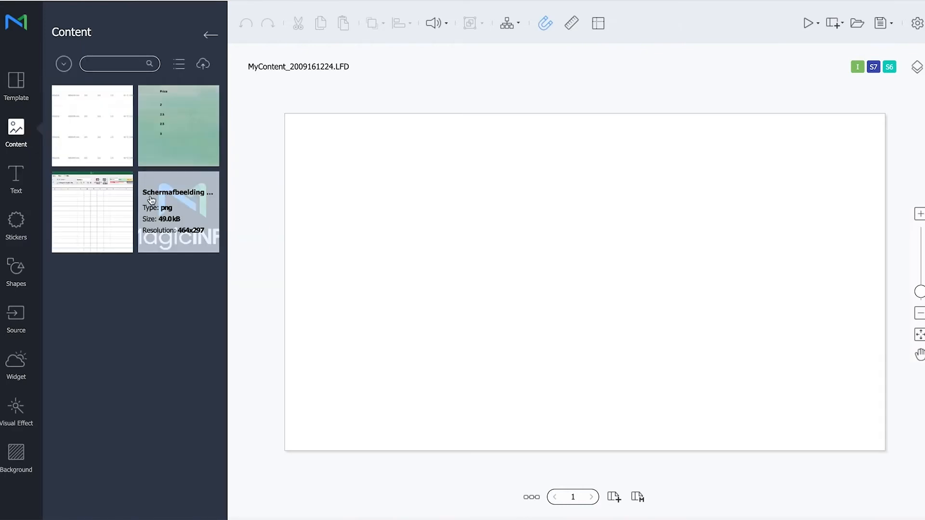
drag(178, 211, 406, 233)
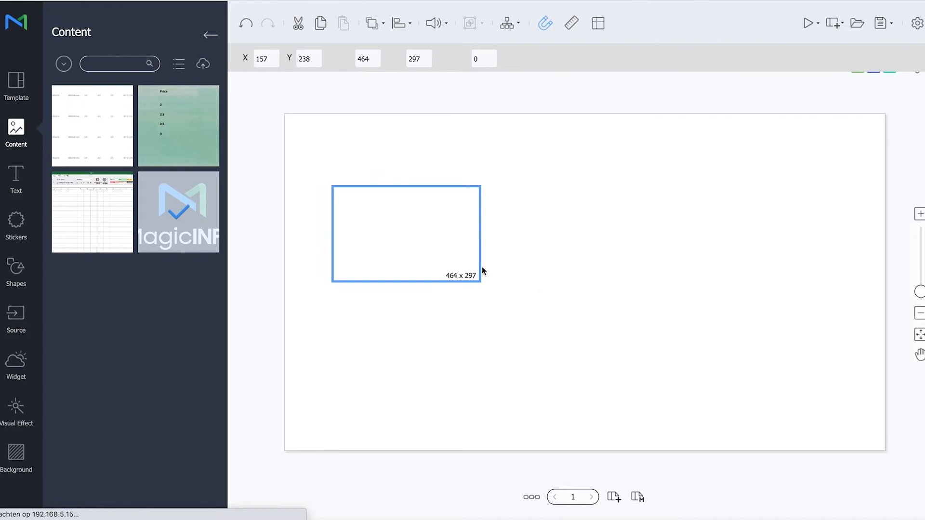
drag(177, 211, 356, 161)
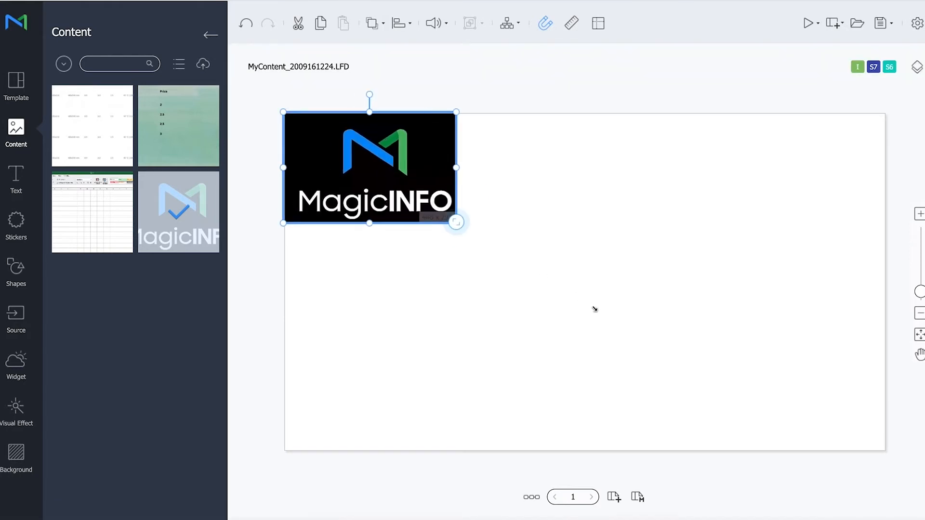
drag(455, 222, 607, 319)
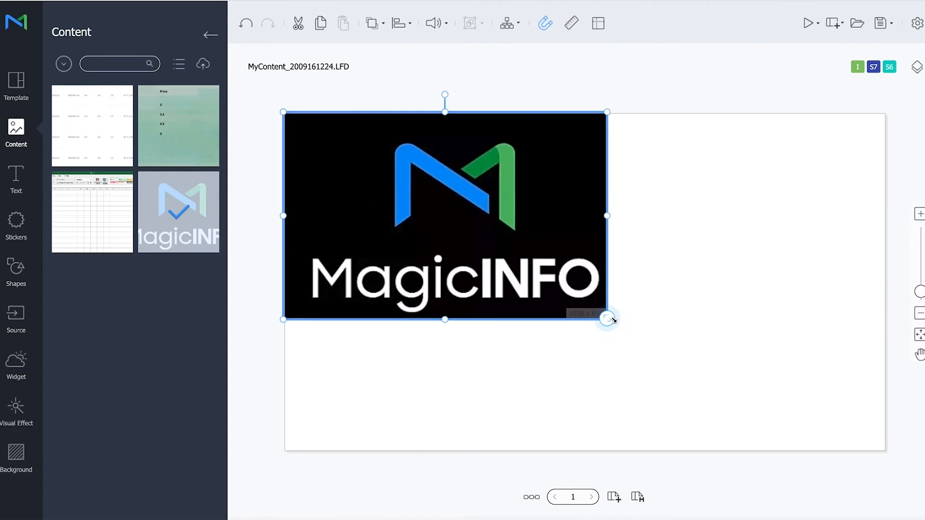
drag(608, 318, 595, 312)
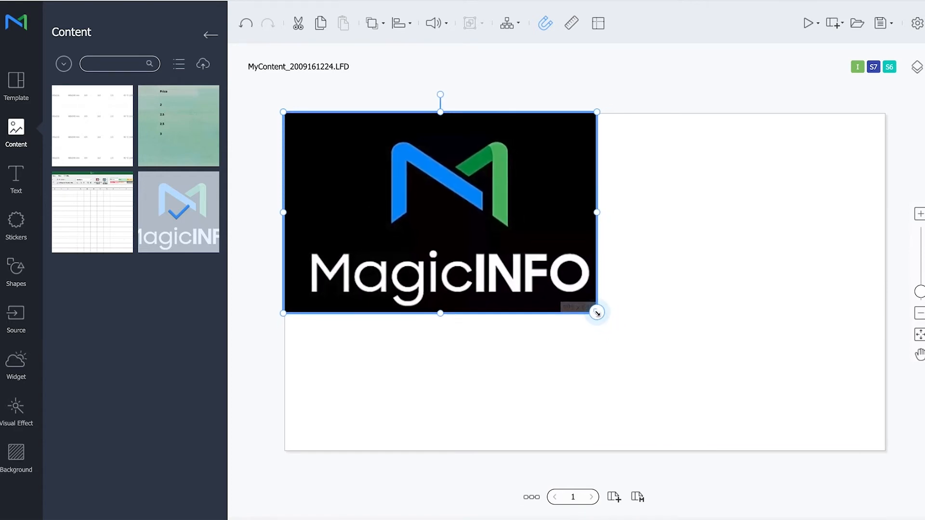
Add an HDMI1 input source area to the canvas, fitted toward the bottom-right corner.
click(17, 319)
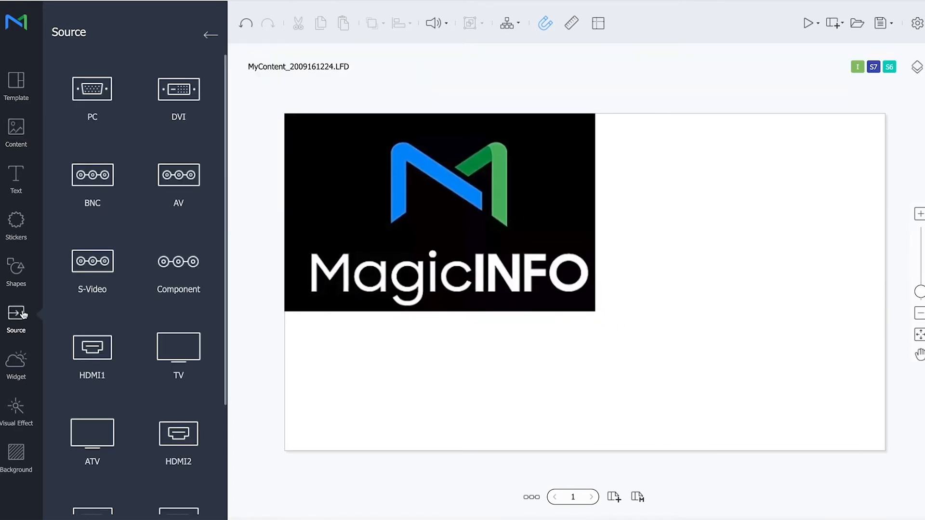
drag(92, 347, 477, 370)
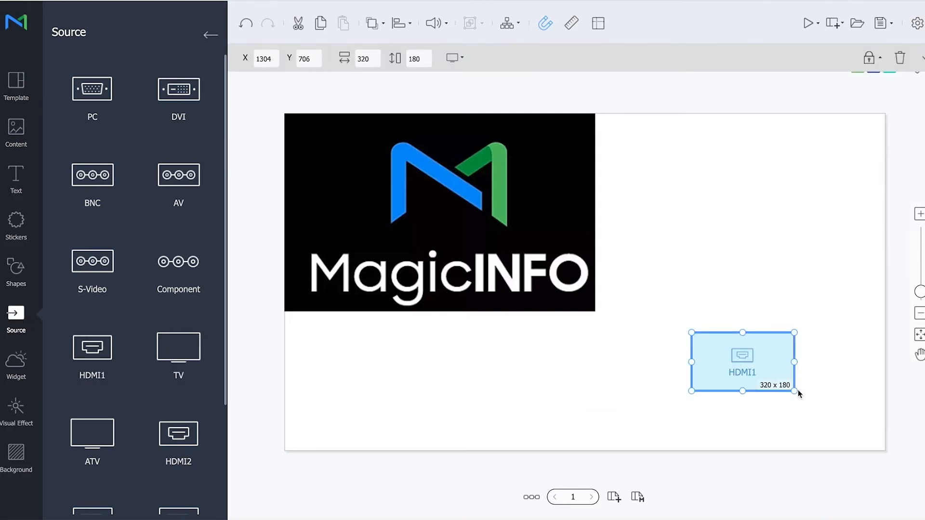
drag(795, 391, 886, 442)
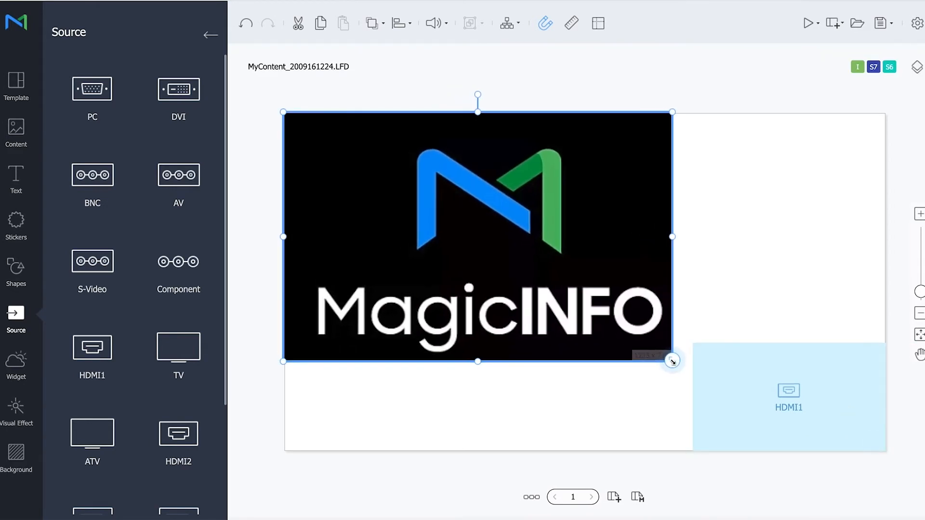
drag(671, 360, 694, 374)
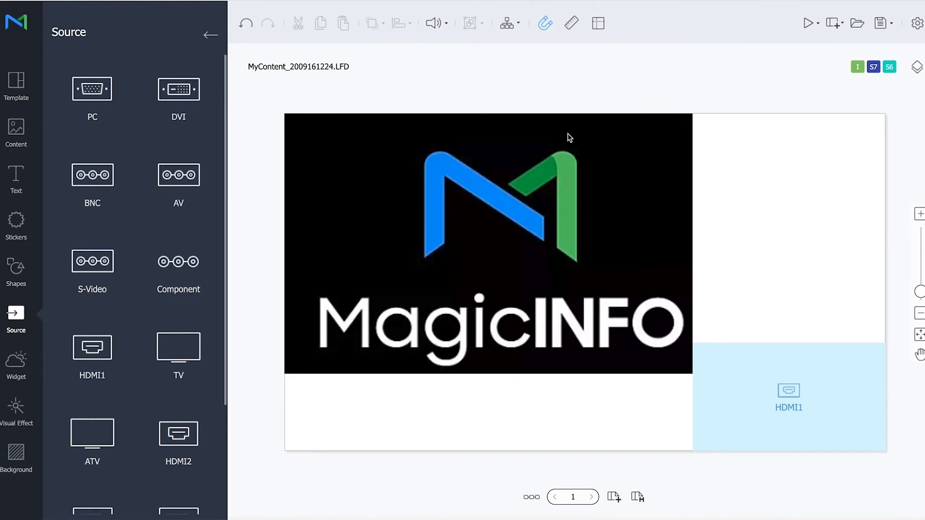
click(787, 398)
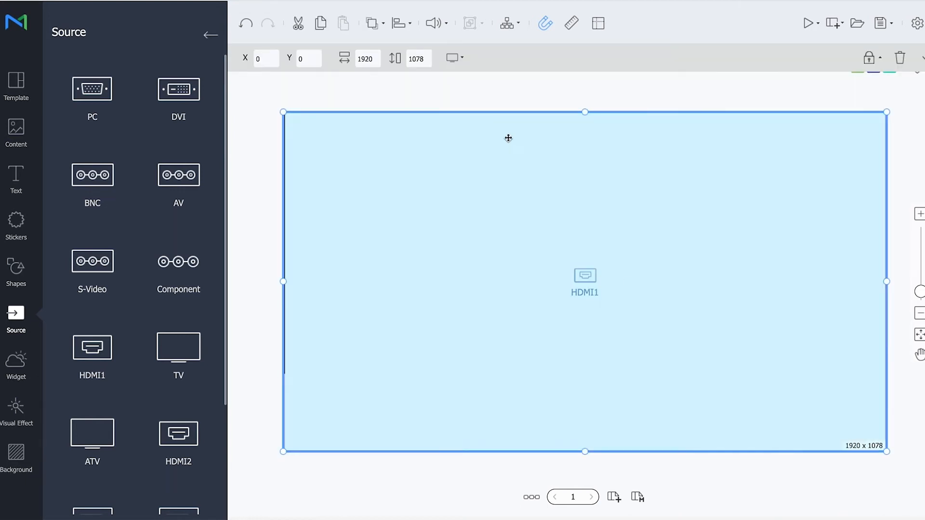
mouse_move(437, 88)
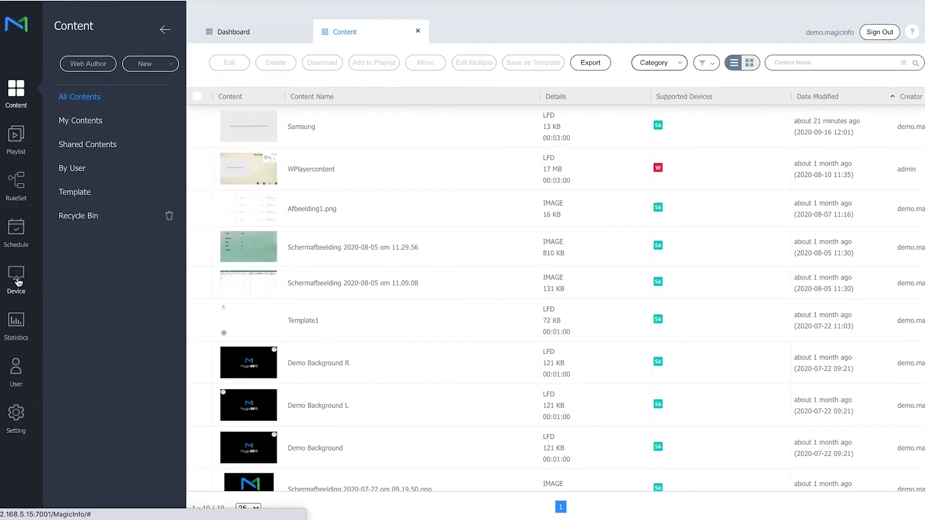
From the device list, show the details of 43inch_S6 and start editing its settings.
click(16, 278)
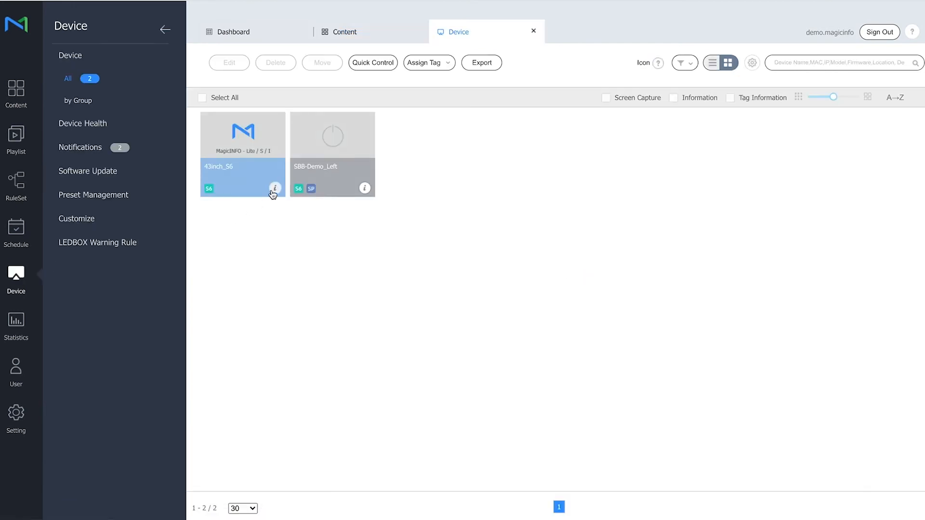
click(274, 189)
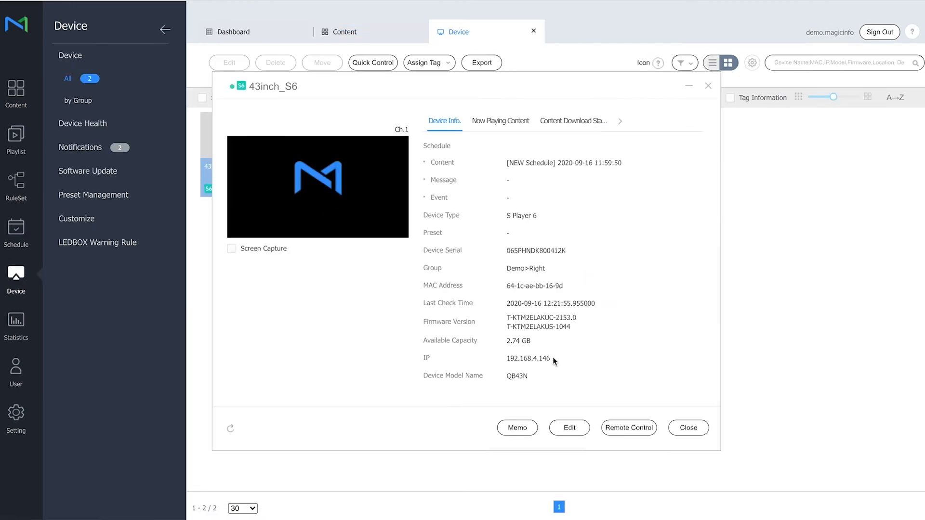
click(568, 427)
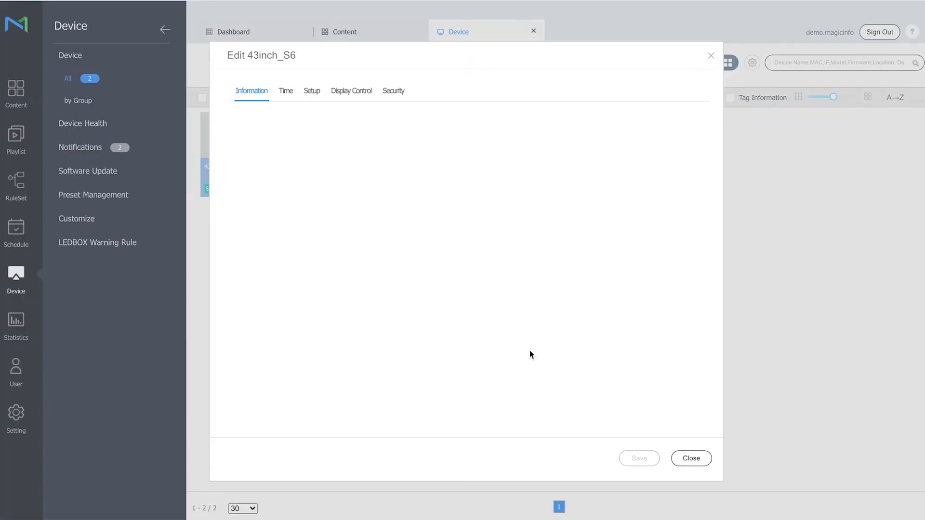
Show Display Control for 43inch_S6 down to the Advanced Setting section with Auto Source Switching off.
click(351, 91)
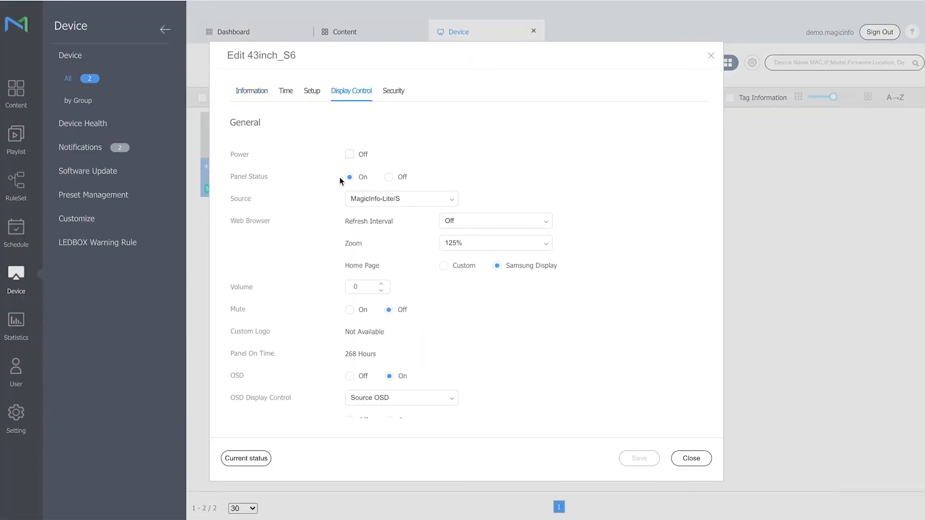
scroll(down, 3)
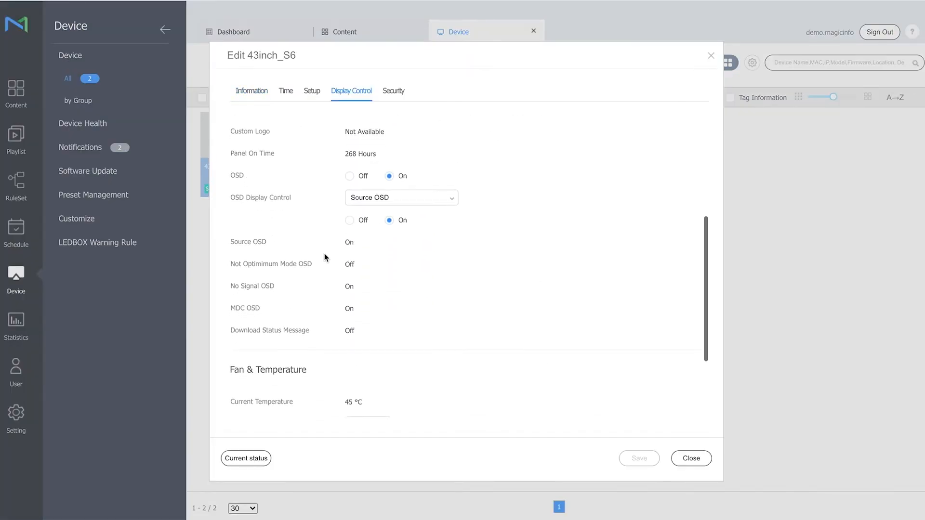
scroll(down, 3)
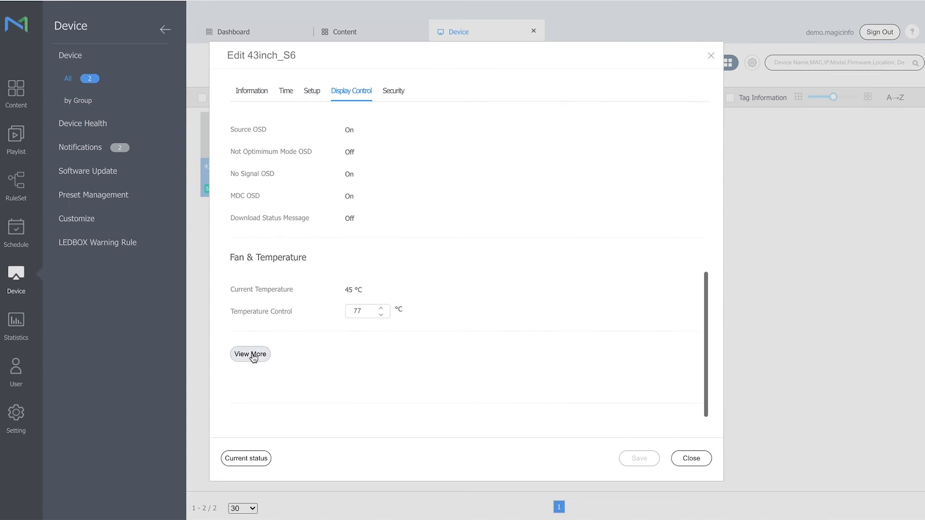
click(251, 353)
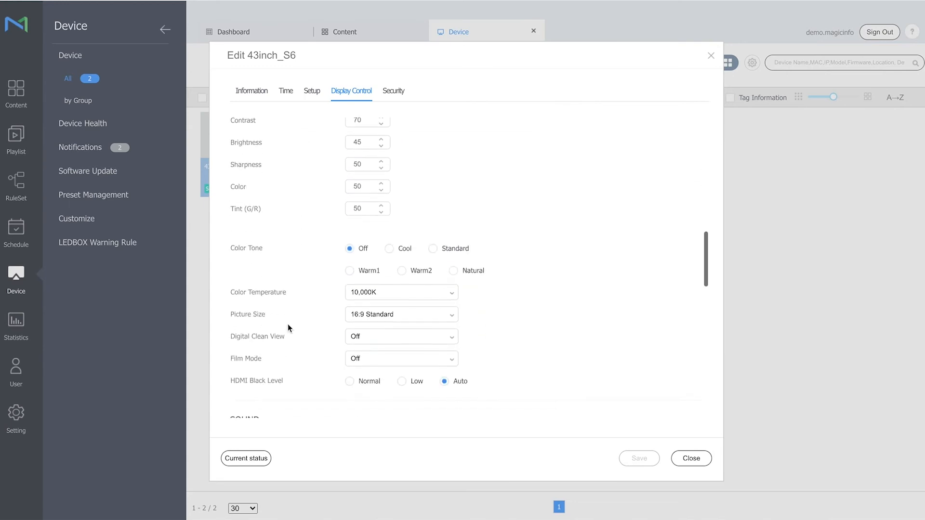
scroll(down, 3)
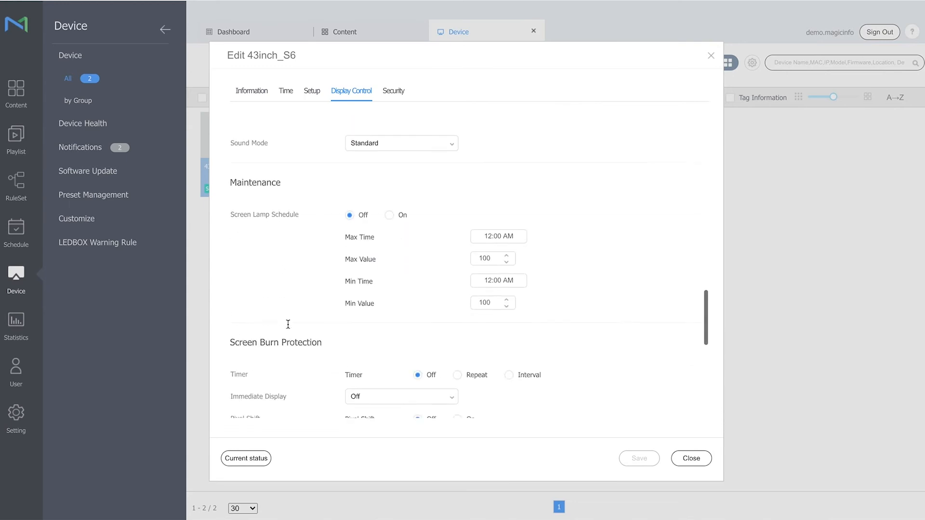
scroll(down, 3)
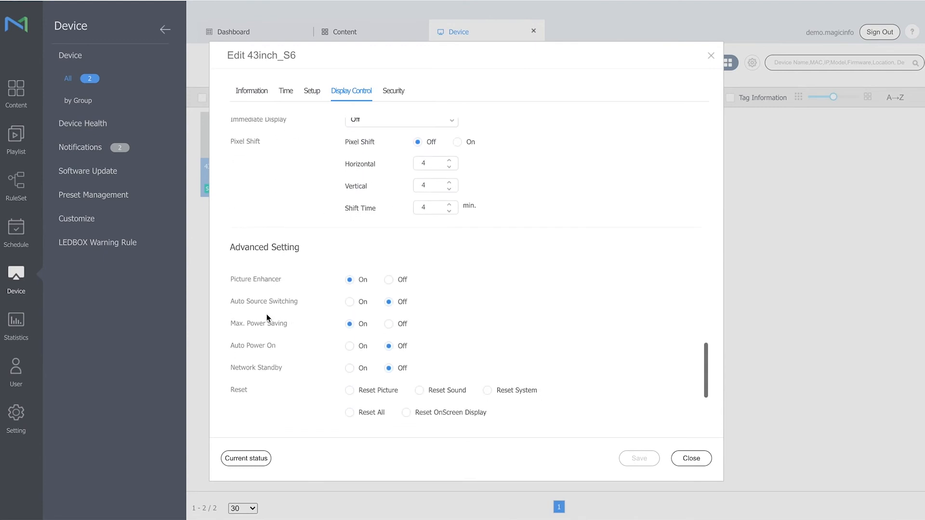
double_click(264, 301)
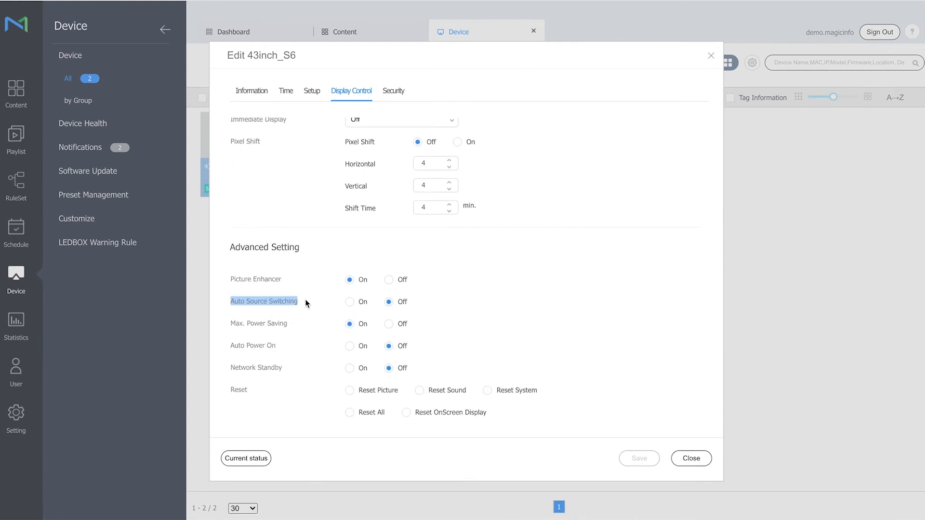
Turn Auto Source Switching on and make MagicInfo the primary source.
click(349, 301)
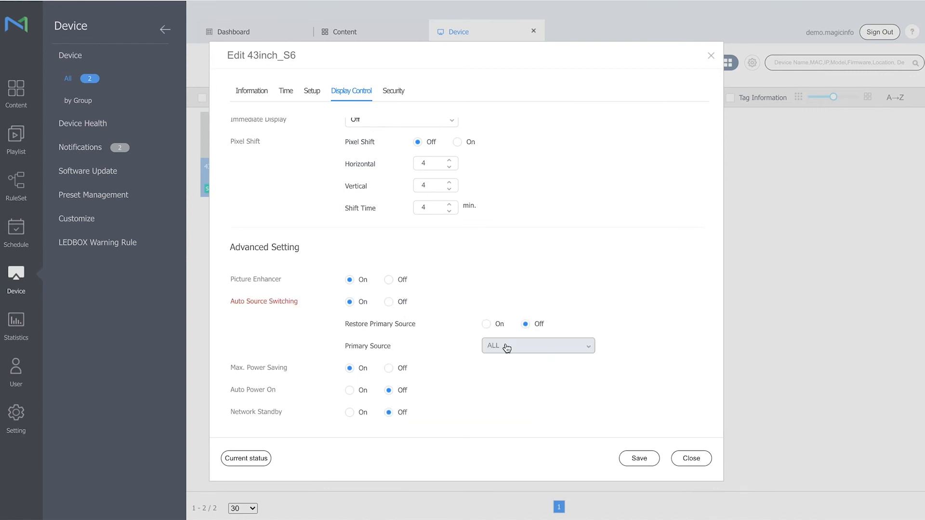
click(536, 346)
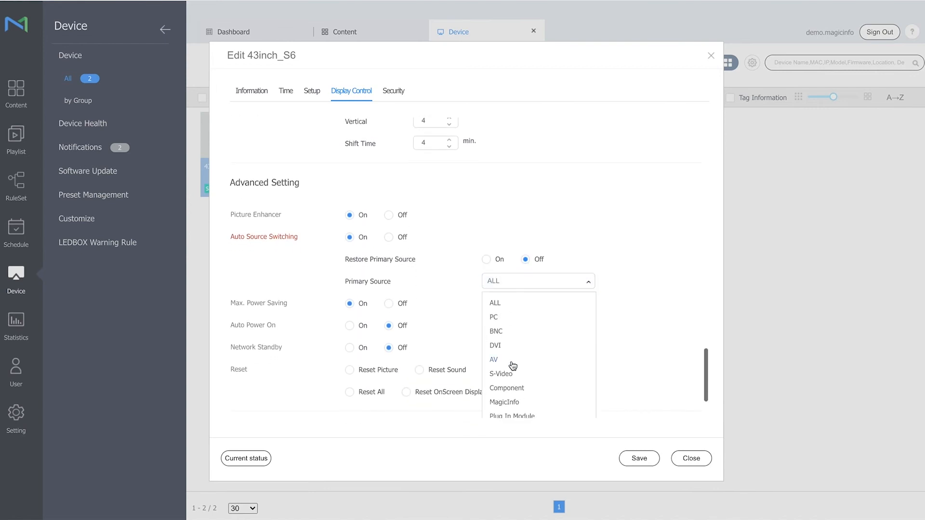
scroll(down, 3)
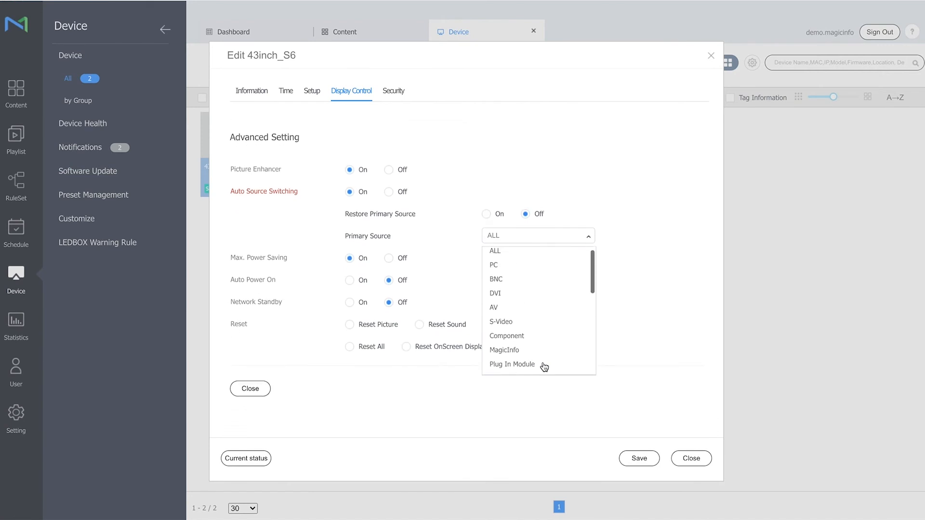
scroll(down, 3)
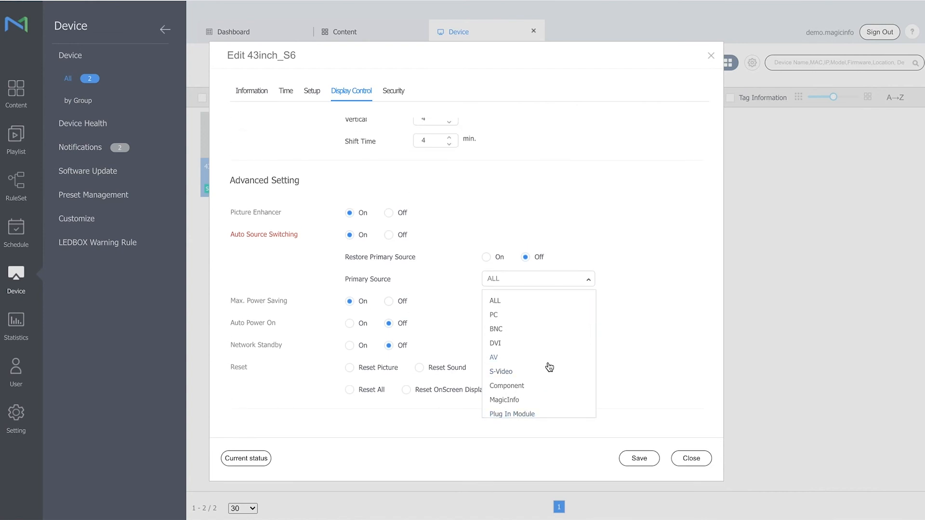
click(503, 399)
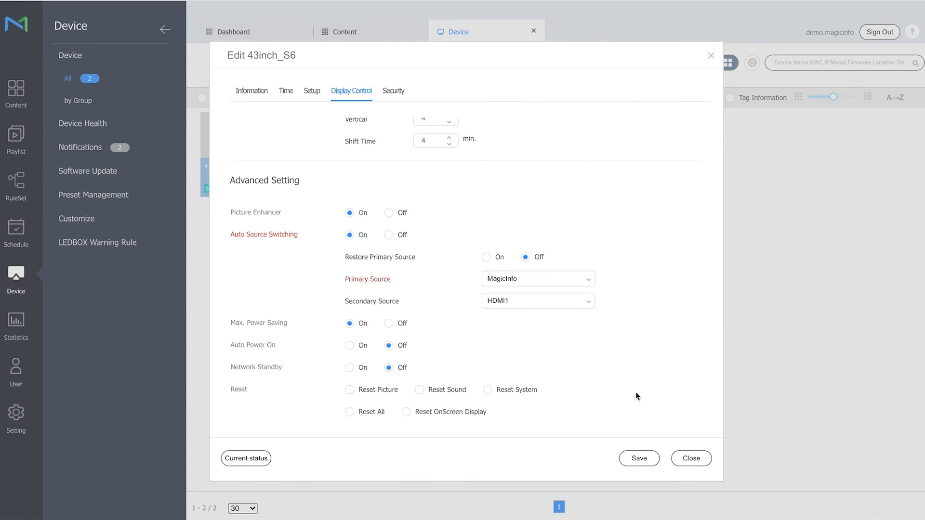
Keep HDMI1 as the secondary source and close the 43inch_S6 settings editor.
click(537, 301)
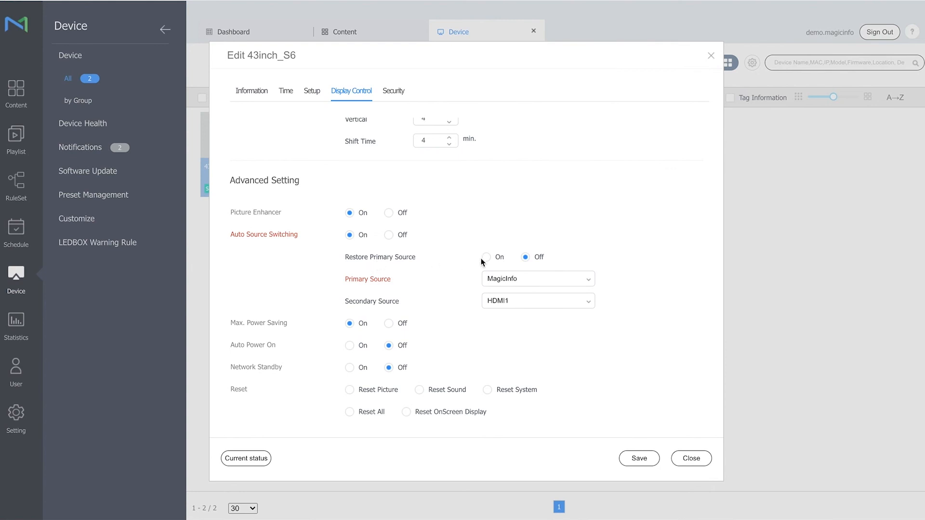
mouse_move(439, 265)
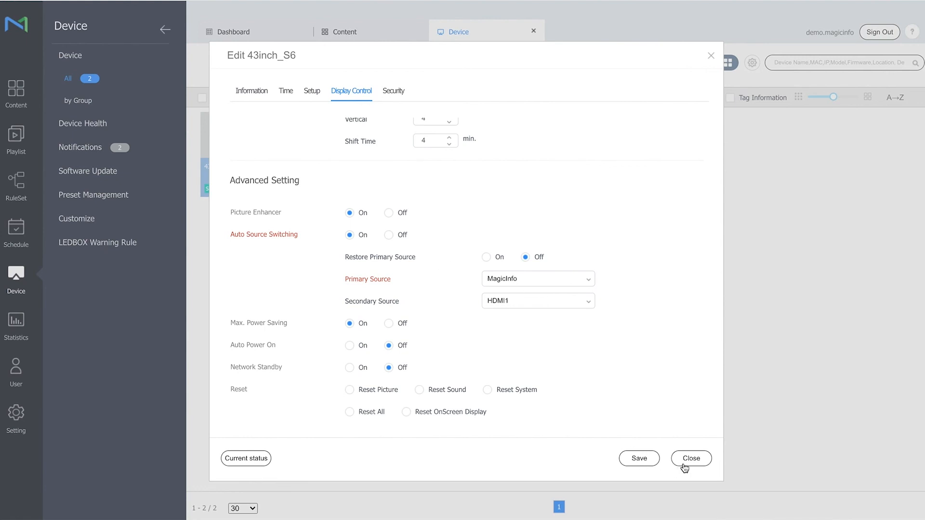
click(690, 458)
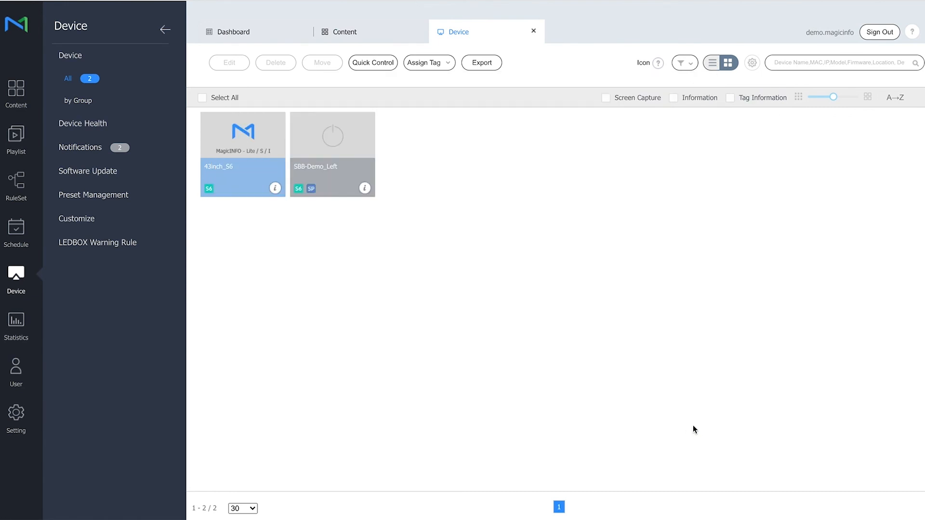
mouse_move(686, 430)
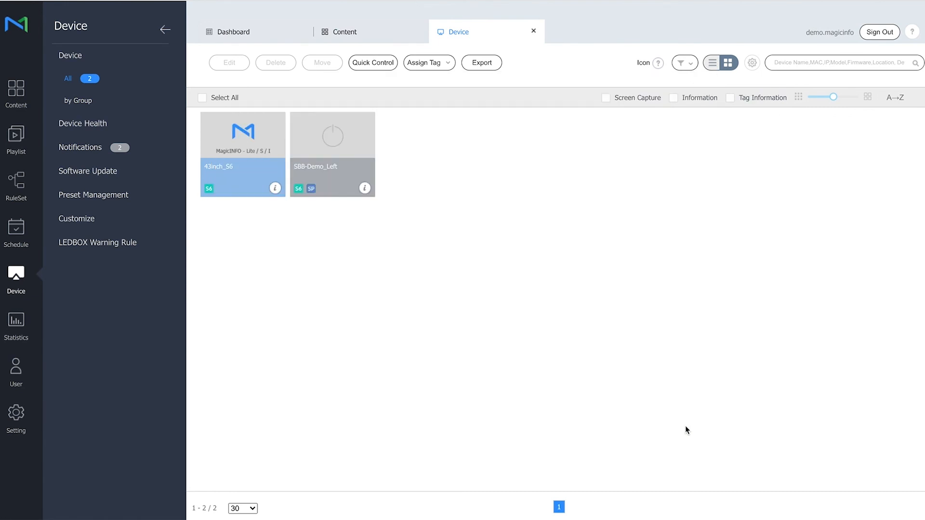